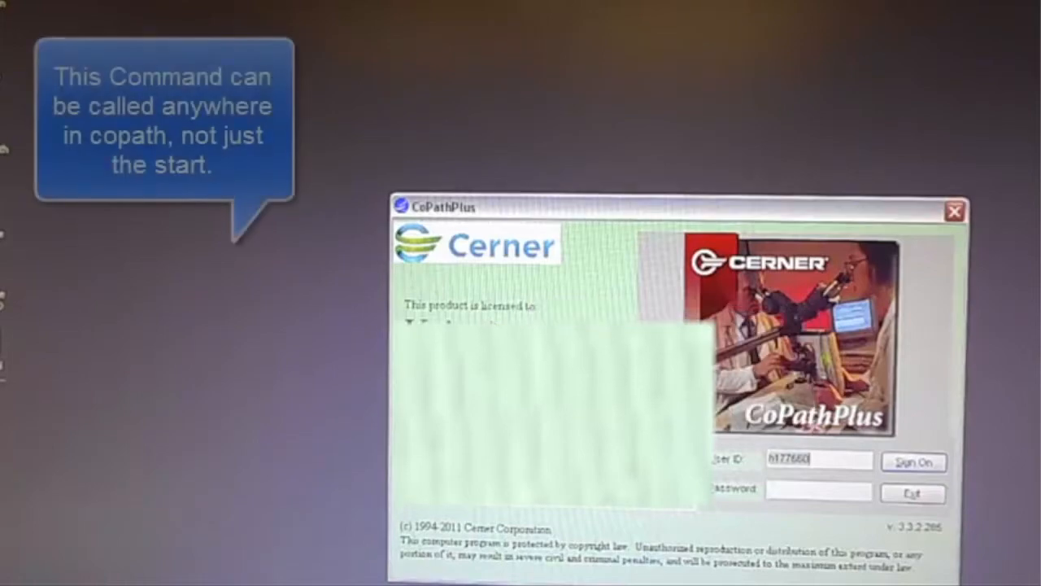
Step: Sign on to CoPathPlus with the entered user ID and password
left_click(915, 462)
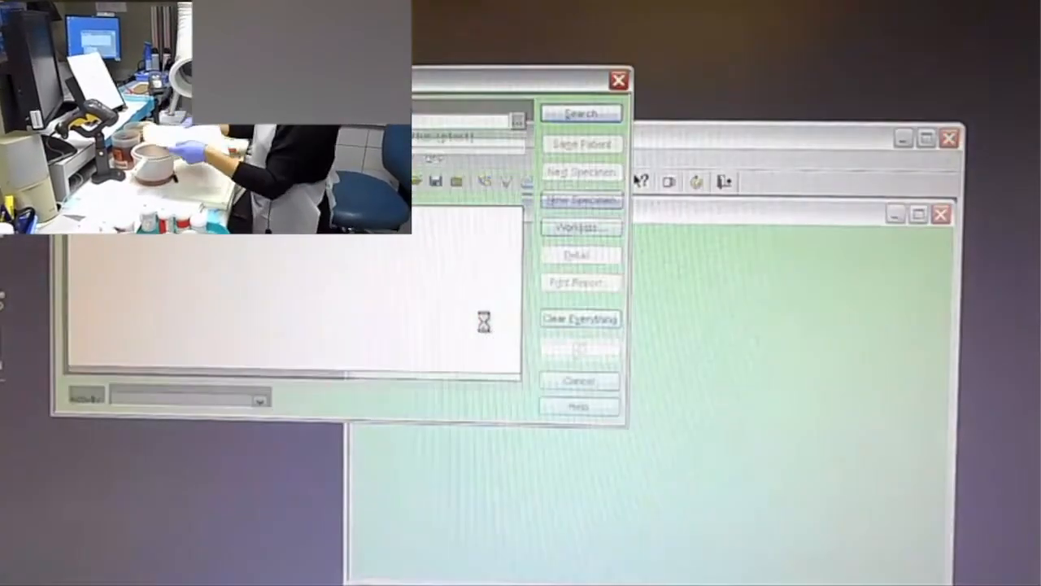
Step: Choose Histology Data Entry/Edit as the activity and open the looked-up case TEST14-1
left_click(581, 200)
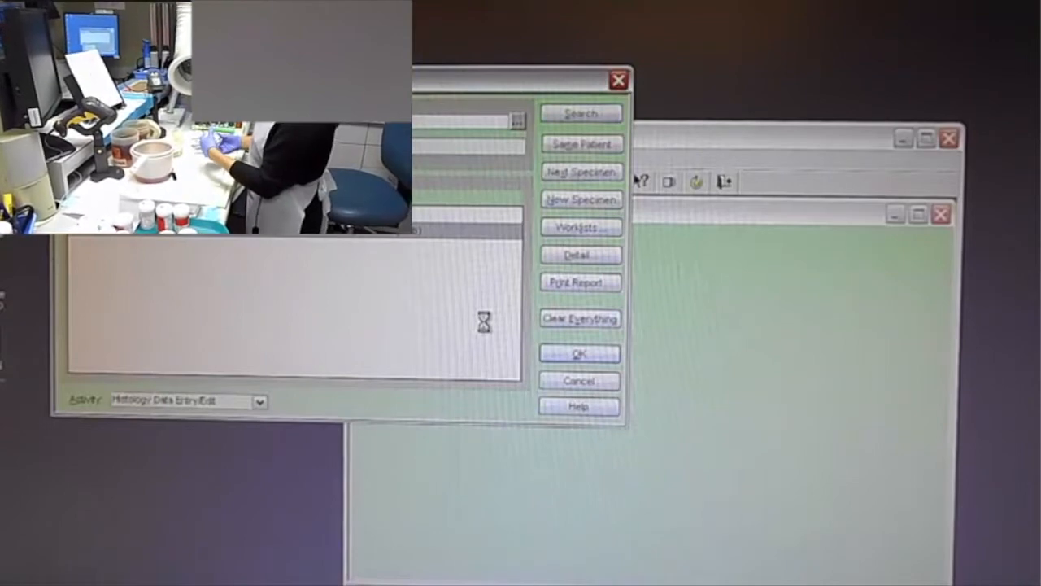
left_click(578, 352)
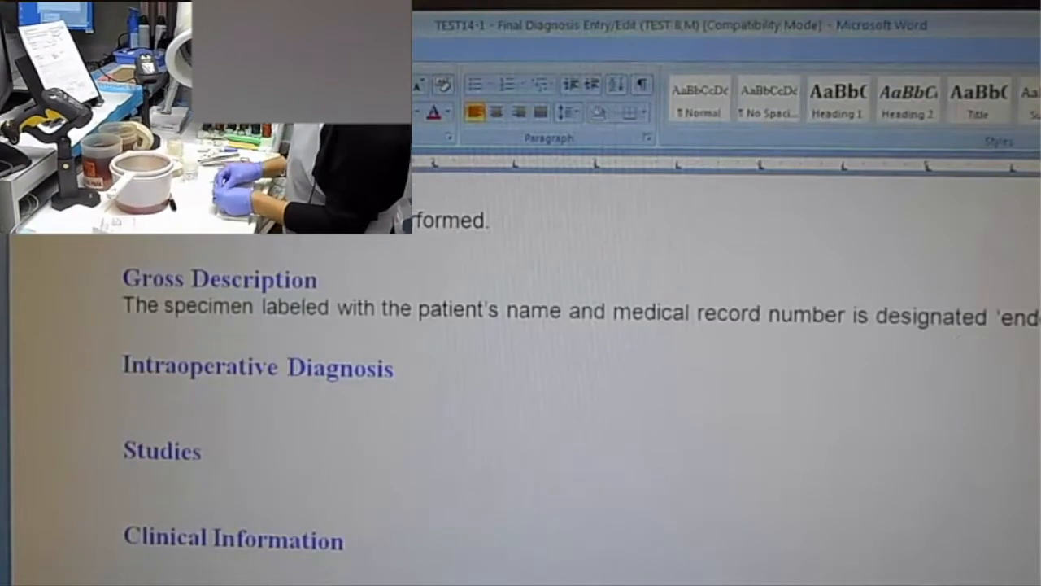
Step: Enter the gross description: received in formalin, approximately 0.8 mL aggregate of multiple red, tan tissue
type("Received in formalin is approximately 0.8 mL in aggregate of multiple red, tan tissue fragments filtered and entirely submitted in a tea bag, in one cassette.")
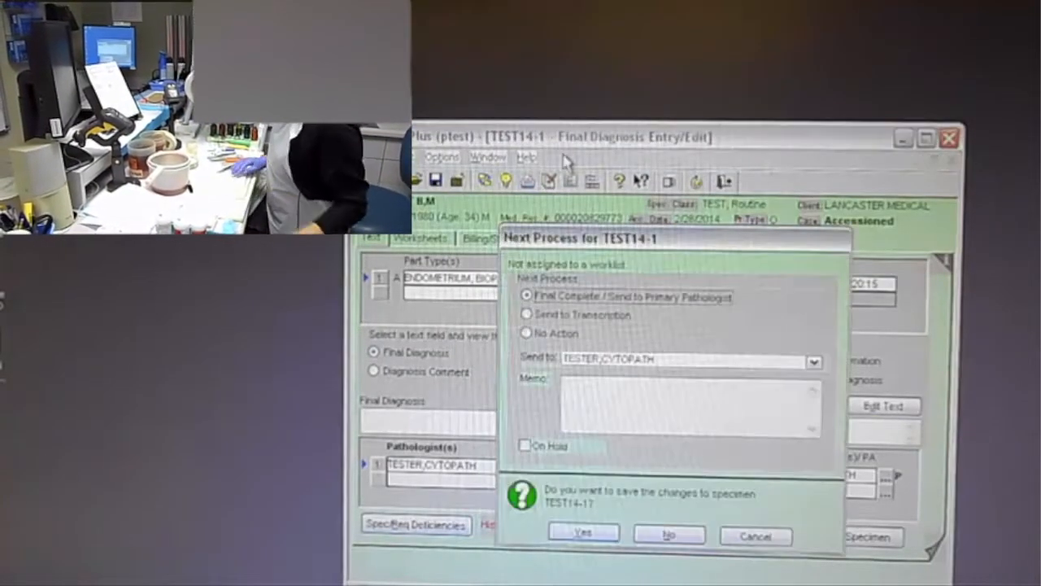
Step: Save the changes to TEST14-1 and enter 'test2' as the next specimen number
left_click(579, 533)
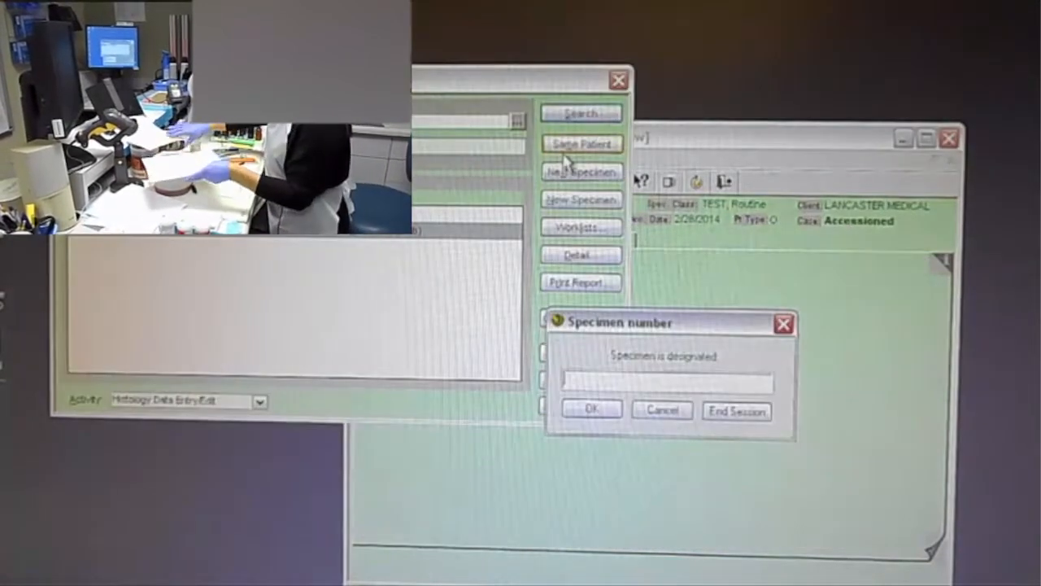
type("test2")
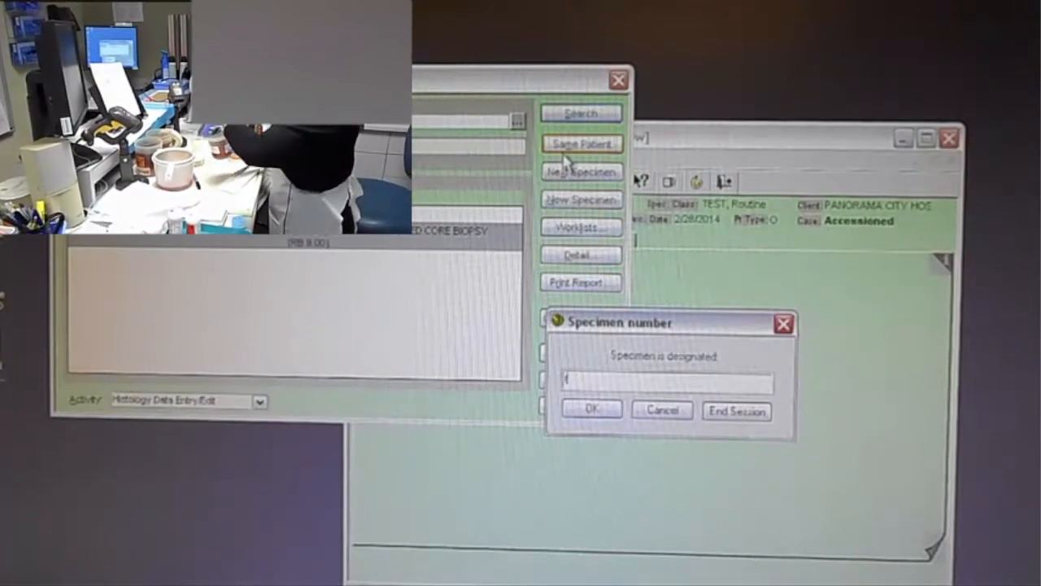
Step: Open specimen 'test3' (TEST14-3), enter its histology data, and save the changes
type("test3")
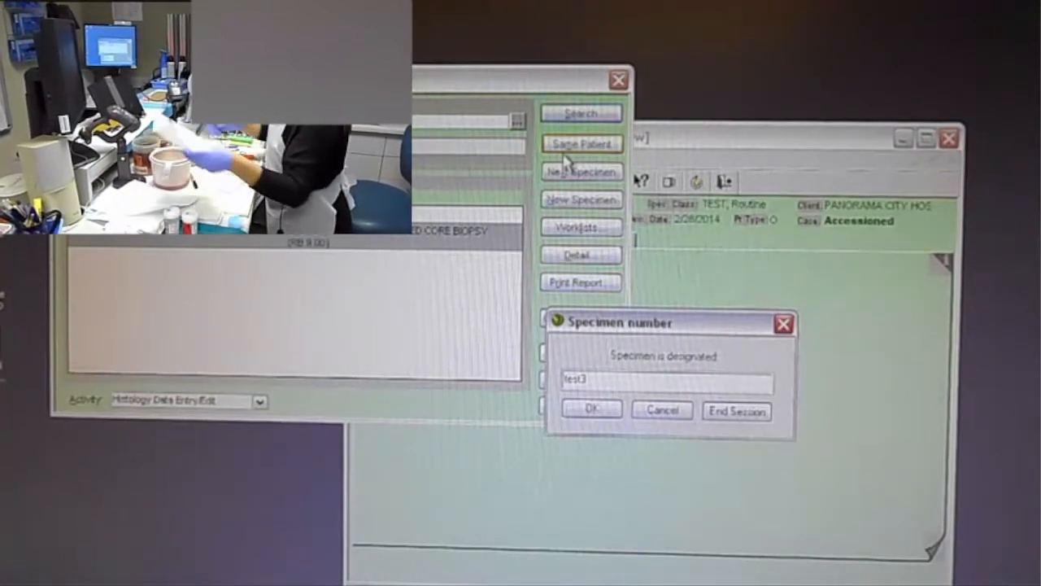
left_click(592, 410)
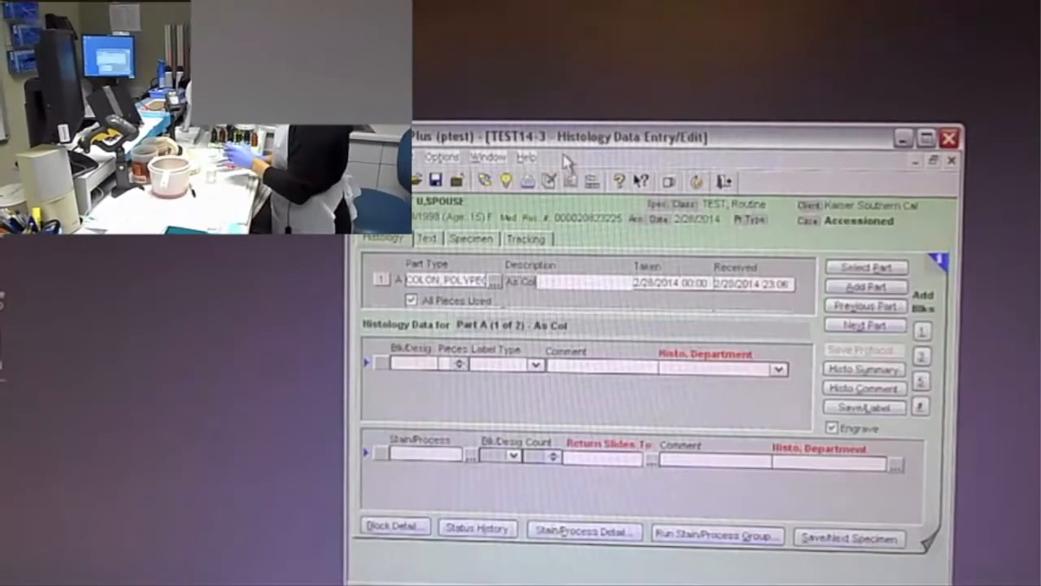
left_click(864, 325)
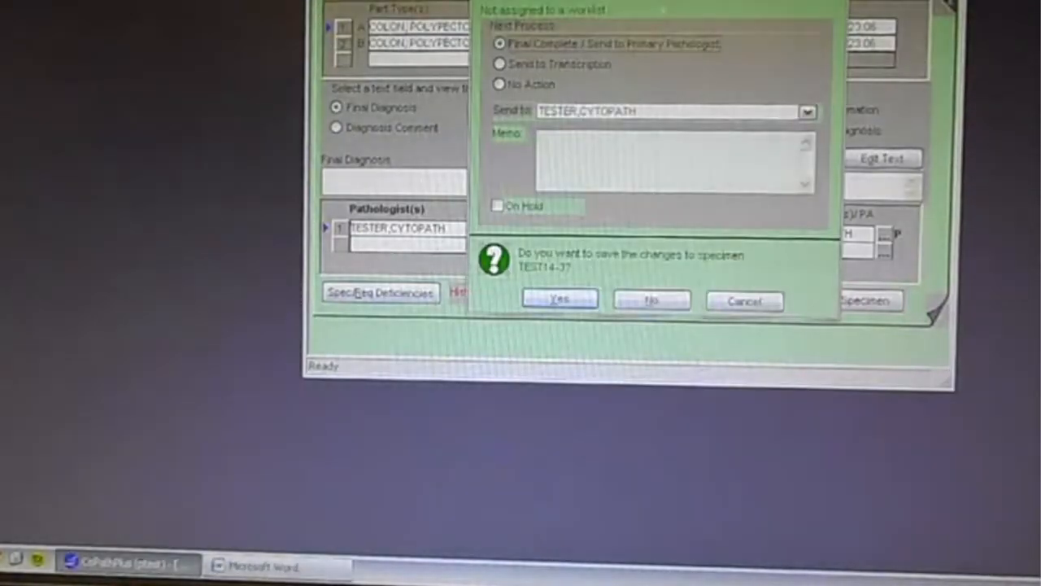
left_click(560, 300)
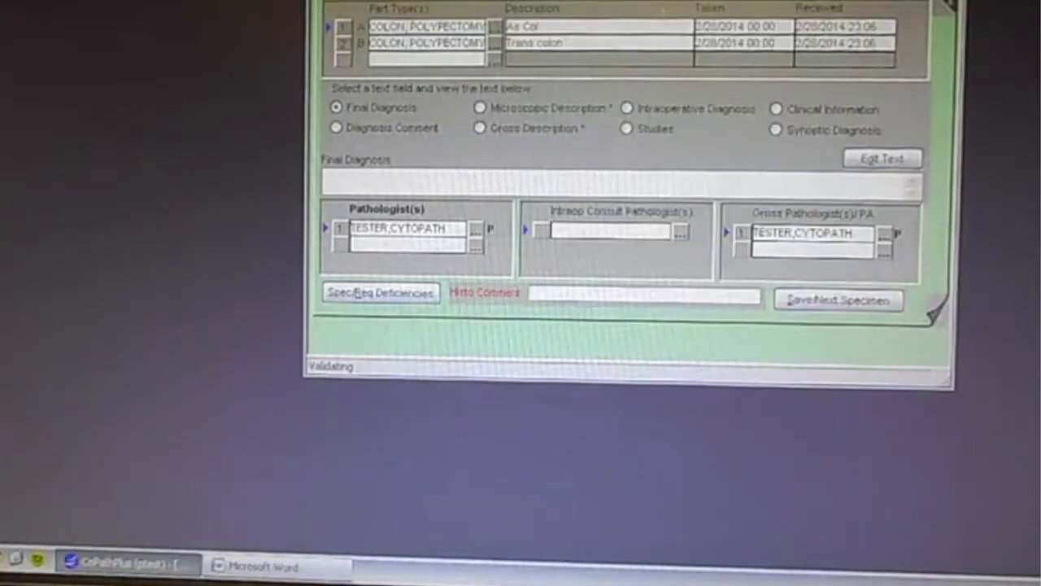